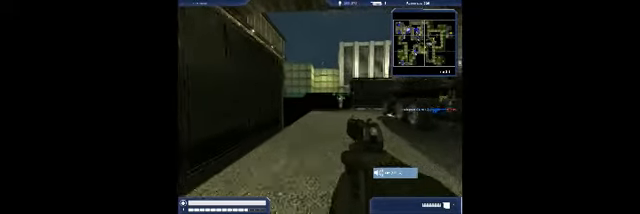
pyautogui.moveTo(320, 110)
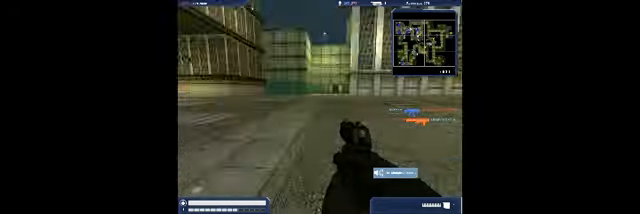
pyautogui.moveTo(320, 108)
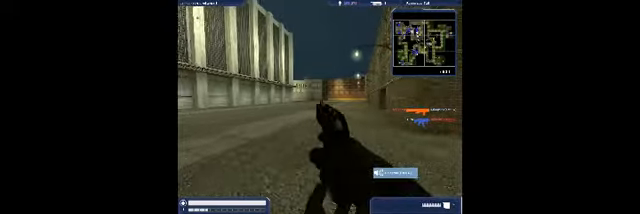
# Check the match scoreboard while moving through the container yard toward the warehouse
pyautogui.press('Tab')
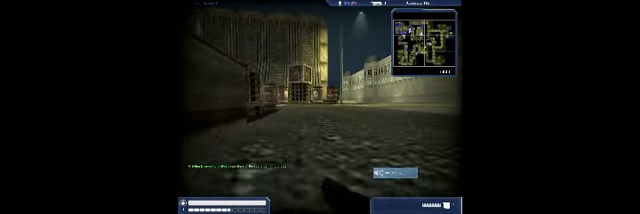
pyautogui.moveTo(320, 110)
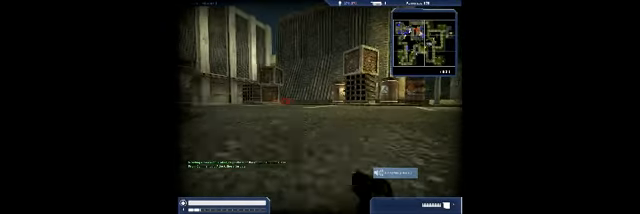
pyautogui.moveTo(320, 108)
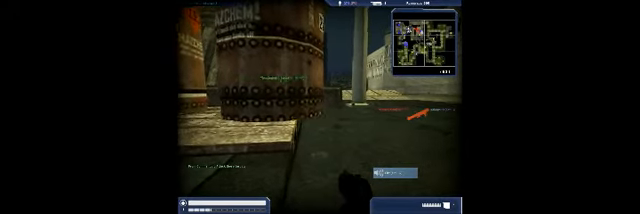
pyautogui.moveTo(320, 110)
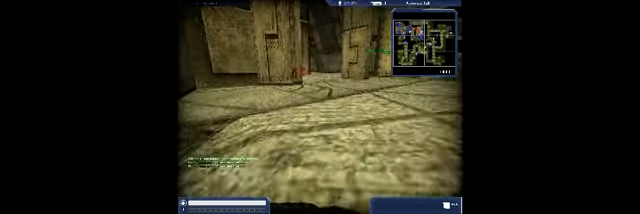
pyautogui.moveTo(320, 110)
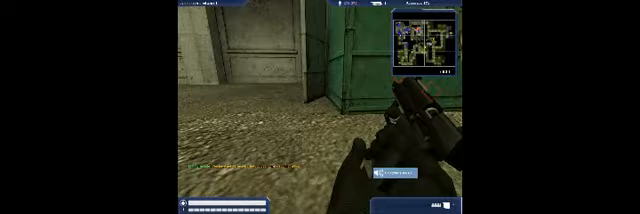
pyautogui.moveTo(320, 108)
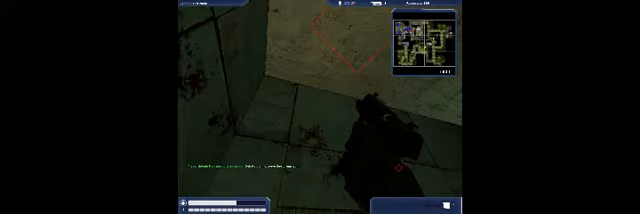
pyautogui.moveTo(320, 108)
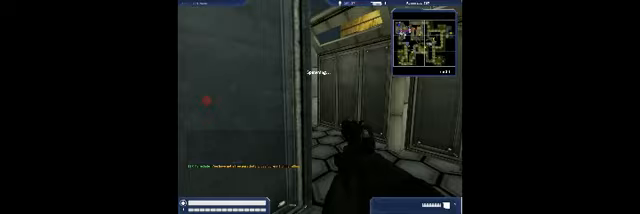
pyautogui.moveTo(320, 108)
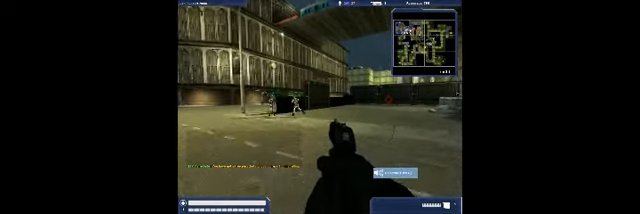
pyautogui.moveTo(320, 108)
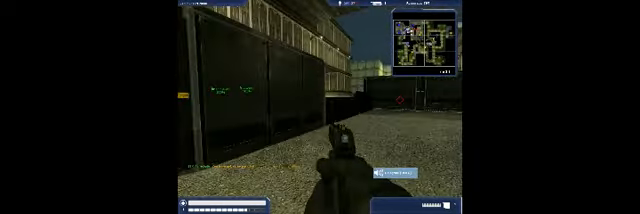